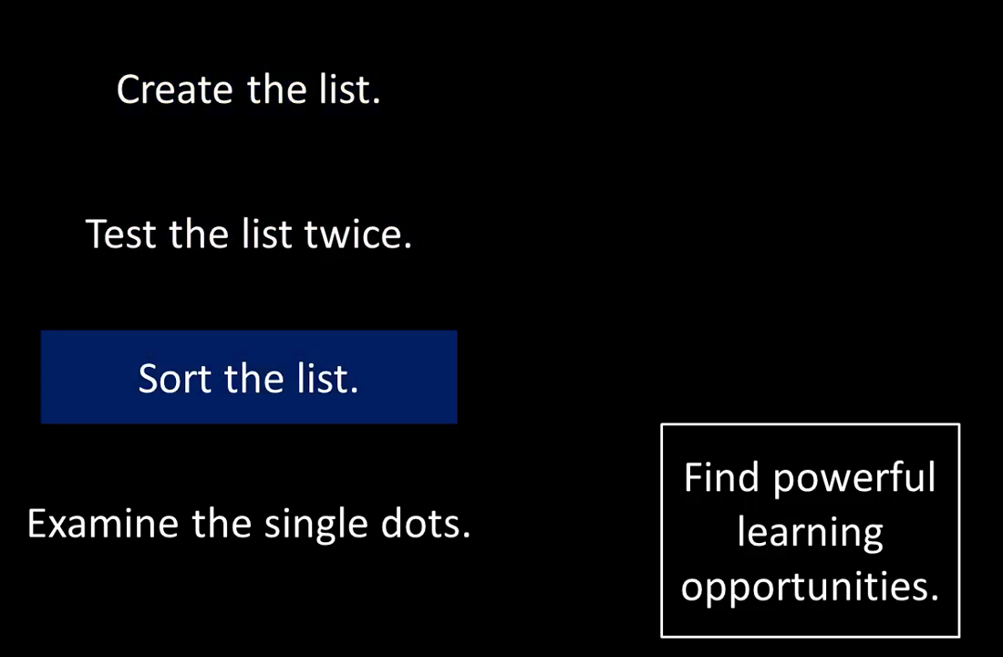
pyautogui.click(246, 521)
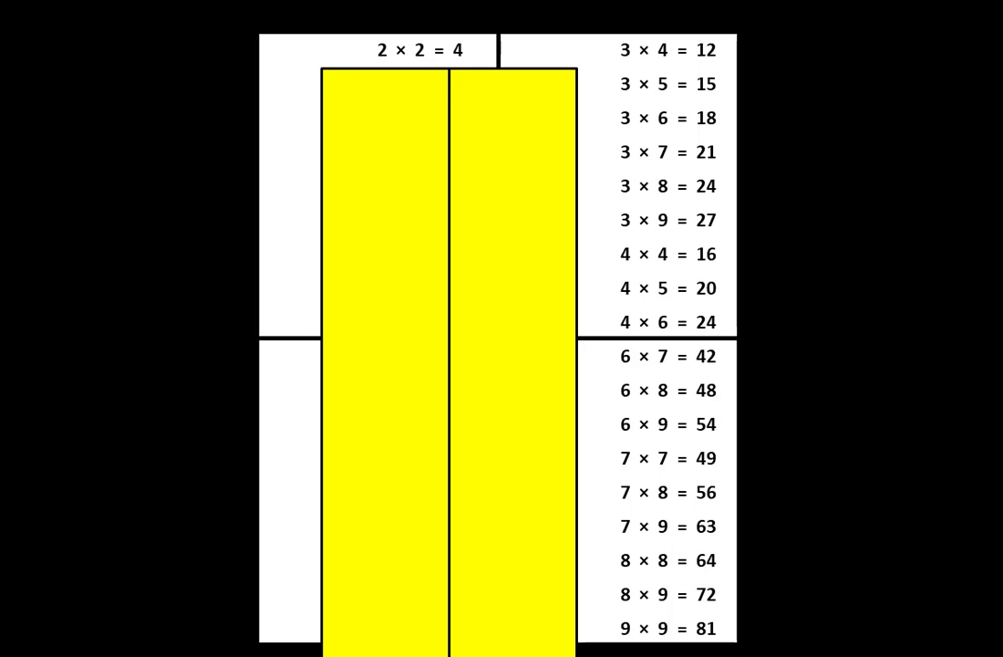
pyautogui.click(350, 51)
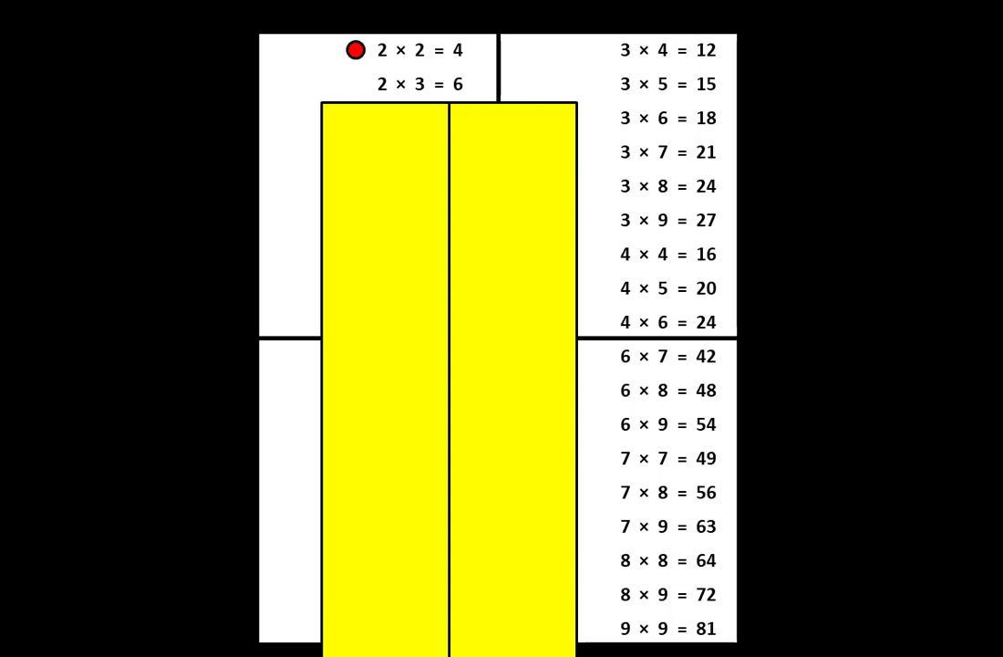
pyautogui.click(354, 86)
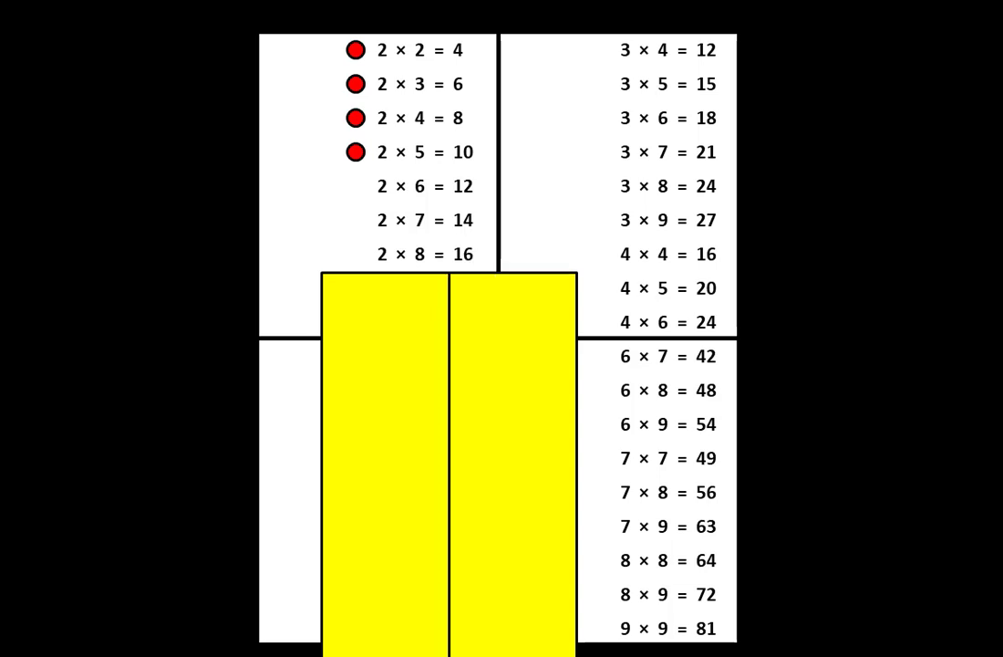
pyautogui.click(358, 252)
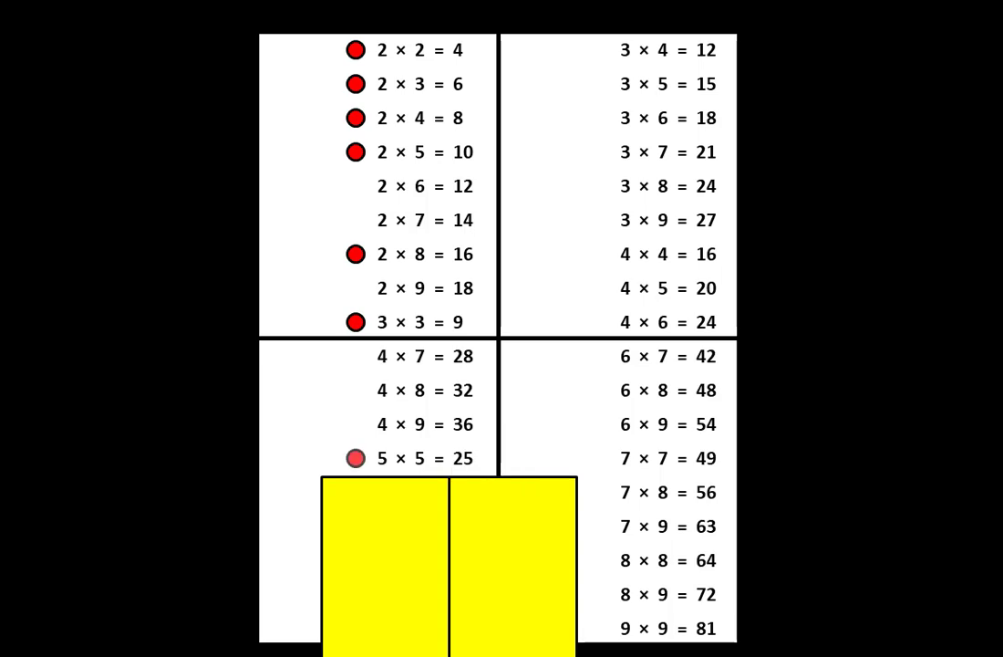
pyautogui.click(354, 457)
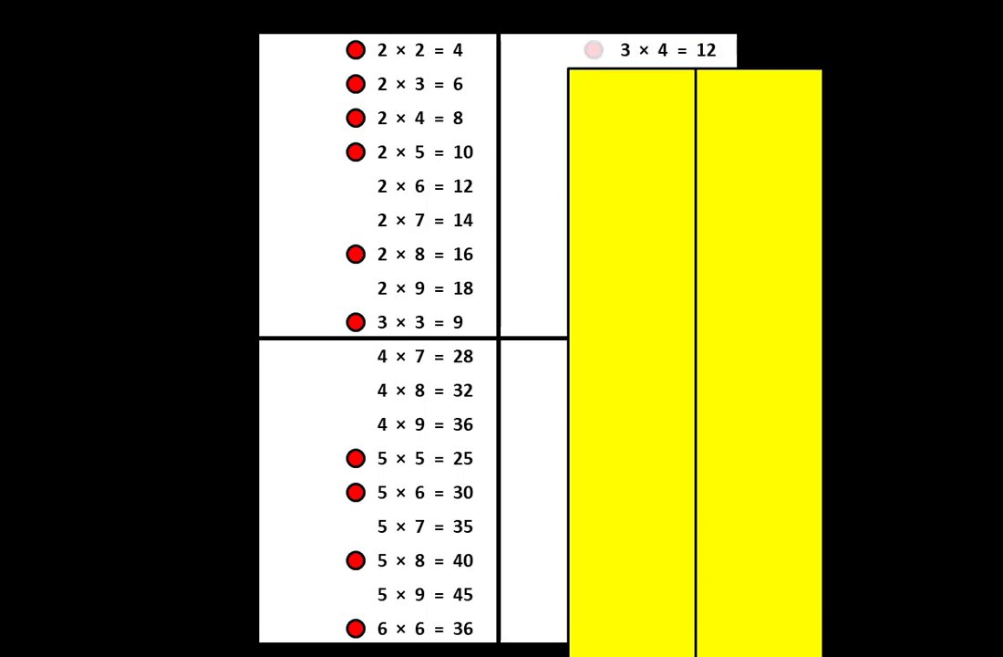
pyautogui.click(591, 50)
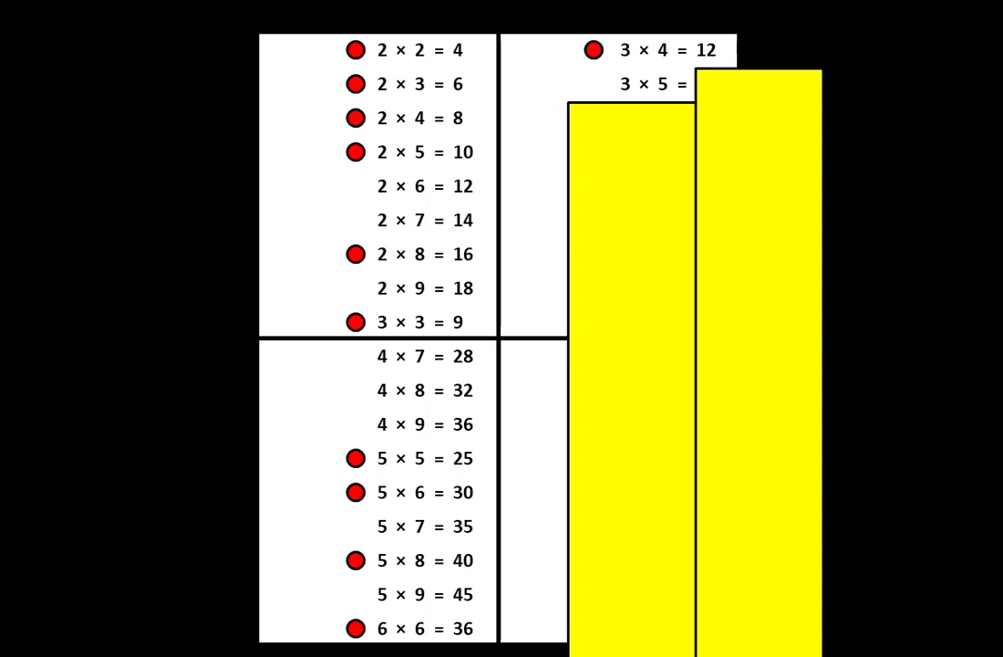
pyautogui.click(591, 86)
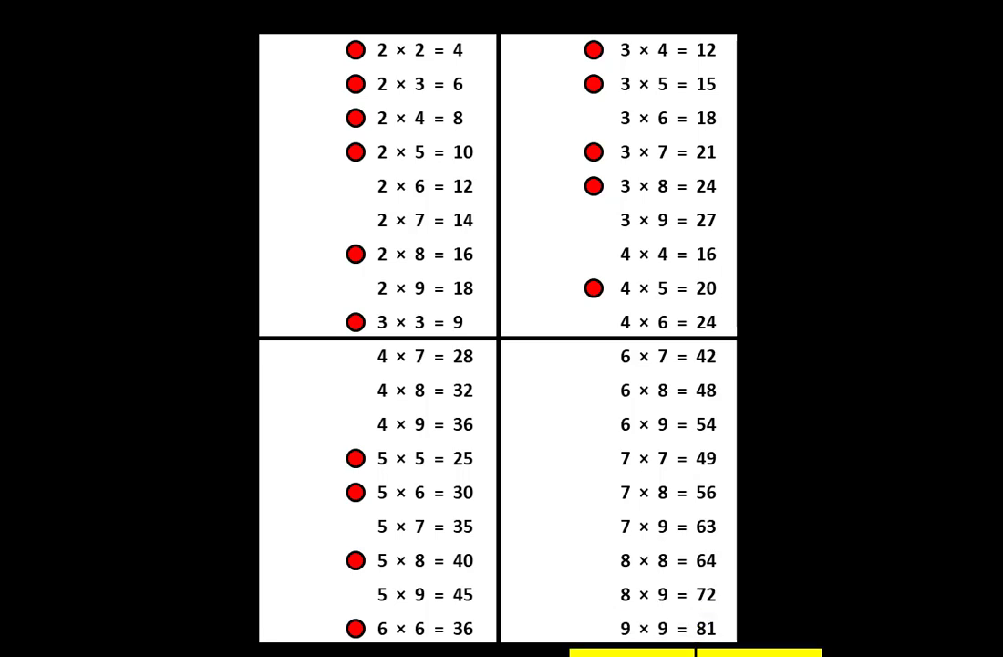
pyautogui.click(591, 624)
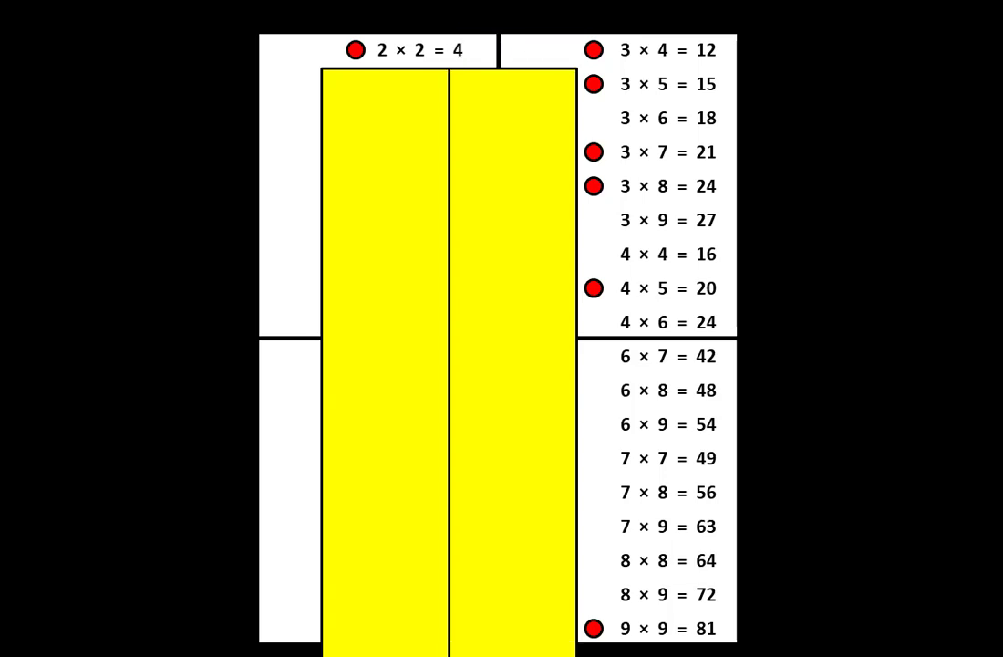
pyautogui.click(321, 51)
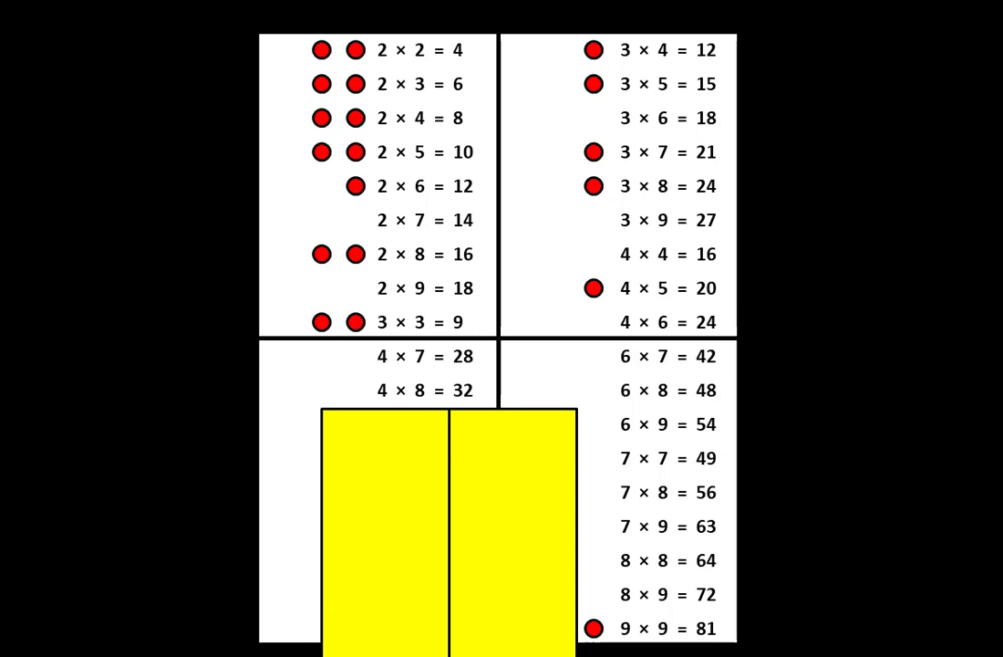
pyautogui.click(350, 388)
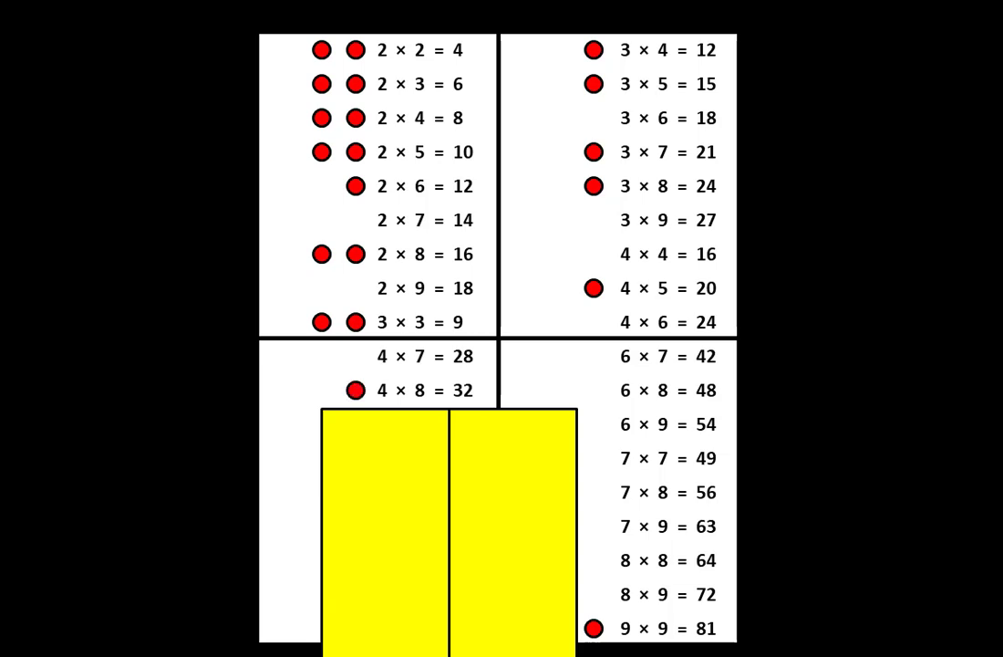